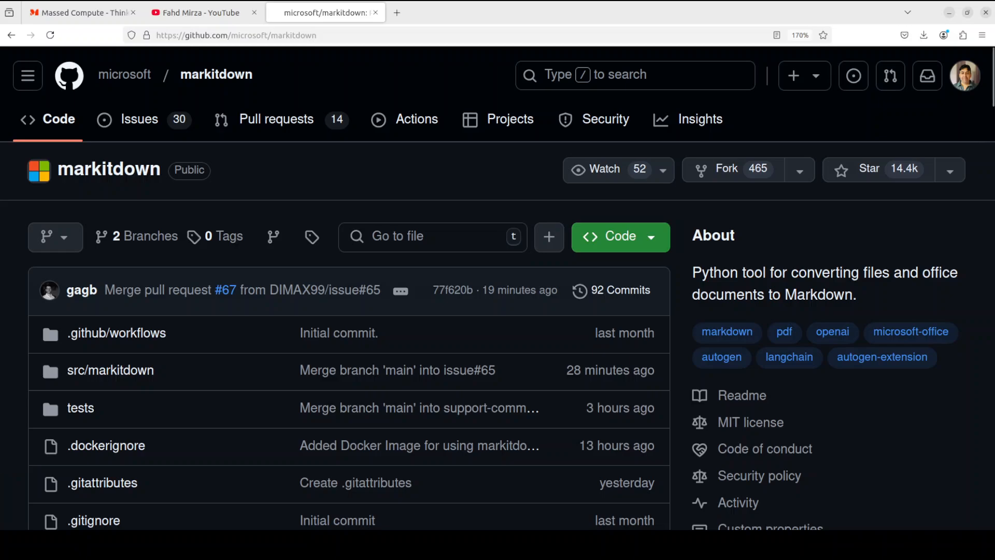
mouse_move(39, 121)
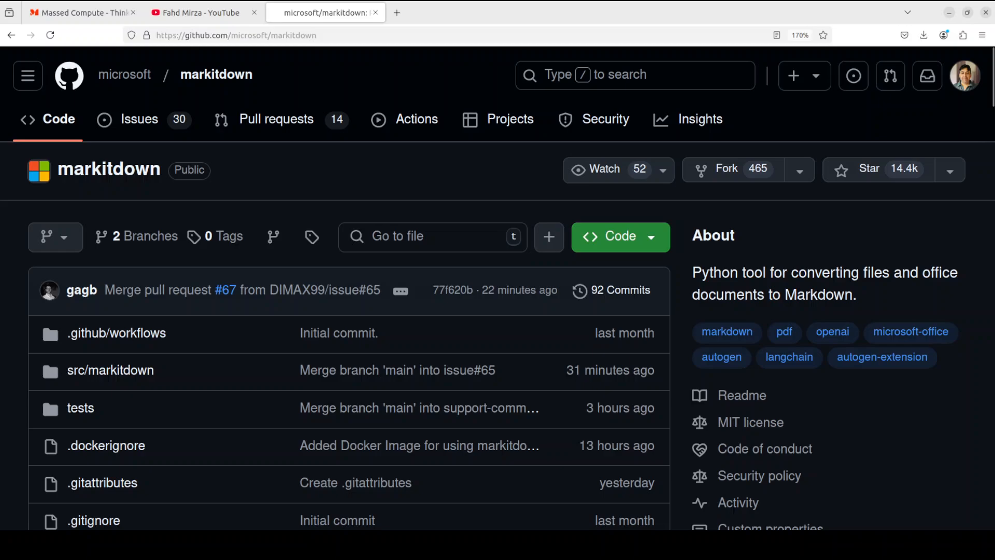
mouse_move(81, 12)
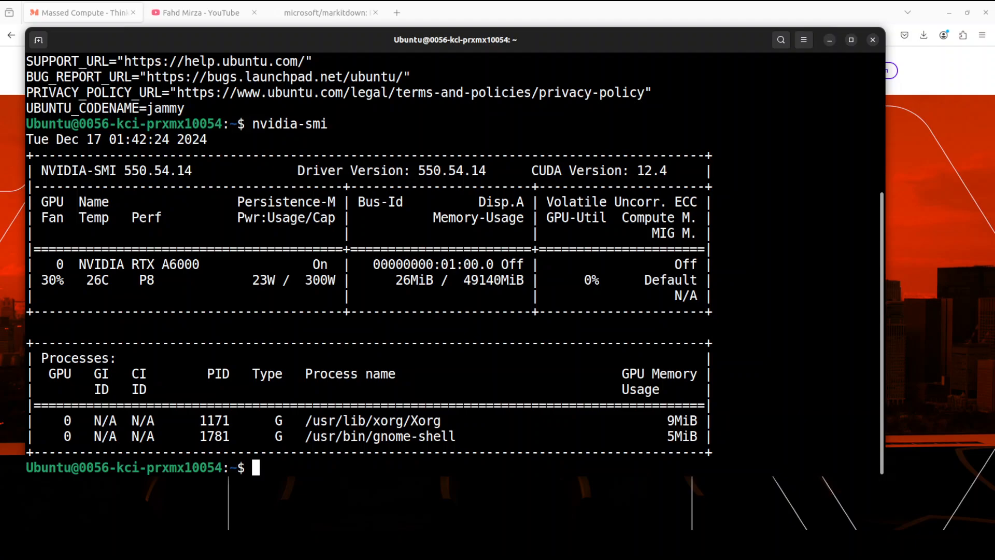
Step: Create and activate a conda environment named ai with Python 3.11
right_click(535, 311)
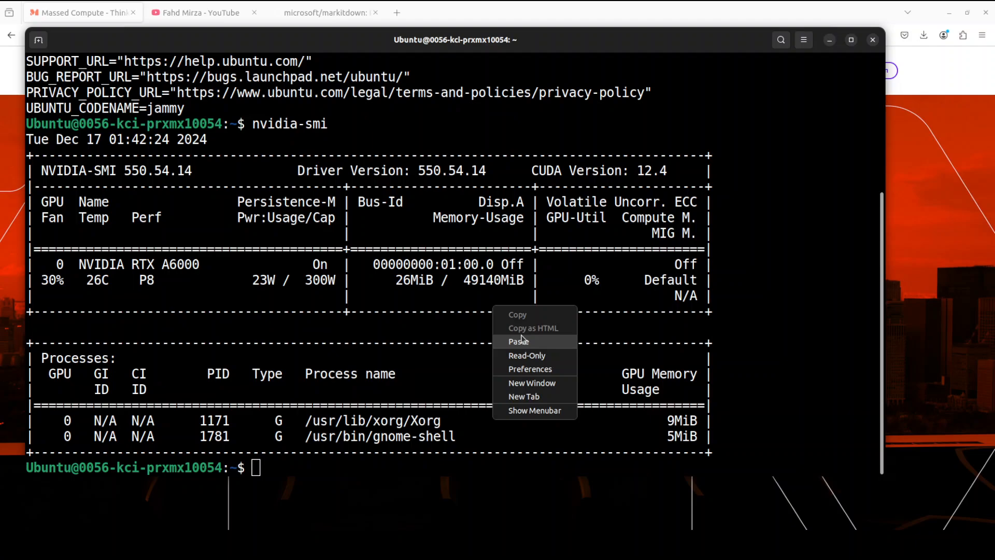
click(517, 342)
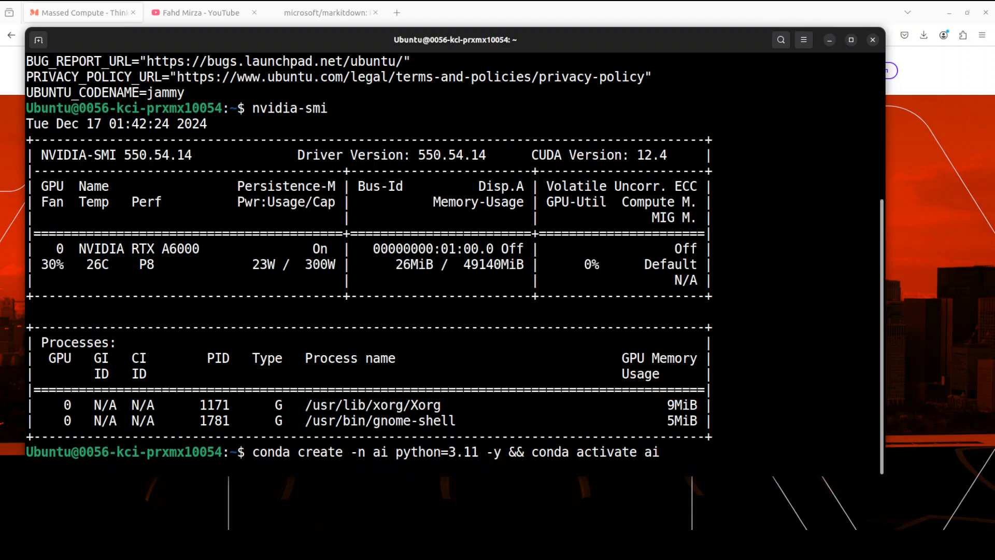
key(Return)
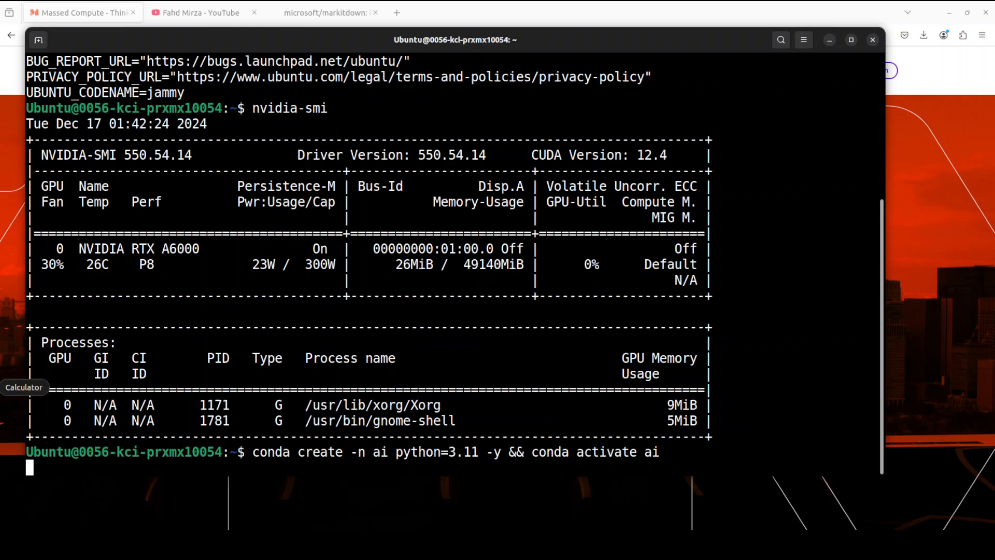
key(Return)
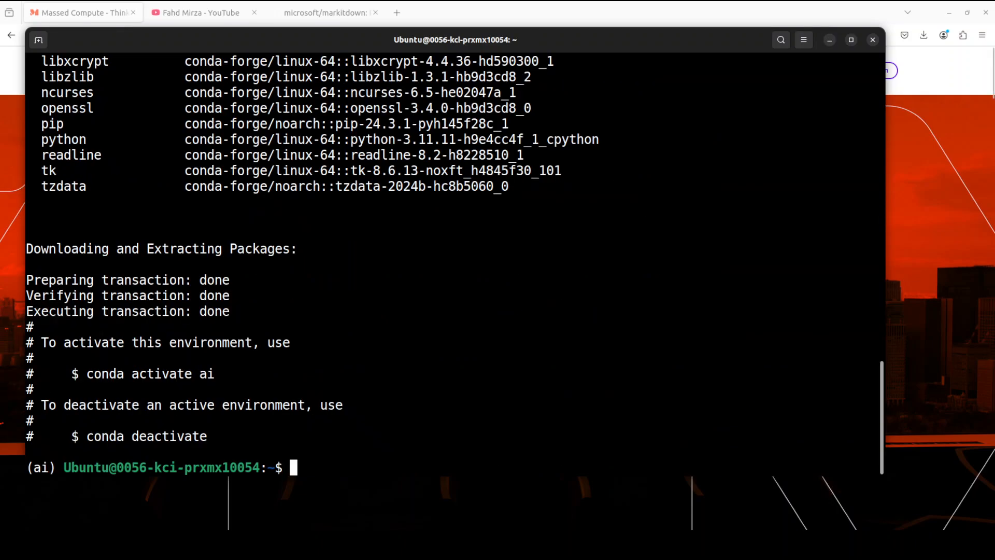
Step: Install markitdown and openai with pip into the ai environment
text(pip install markitdown openai)
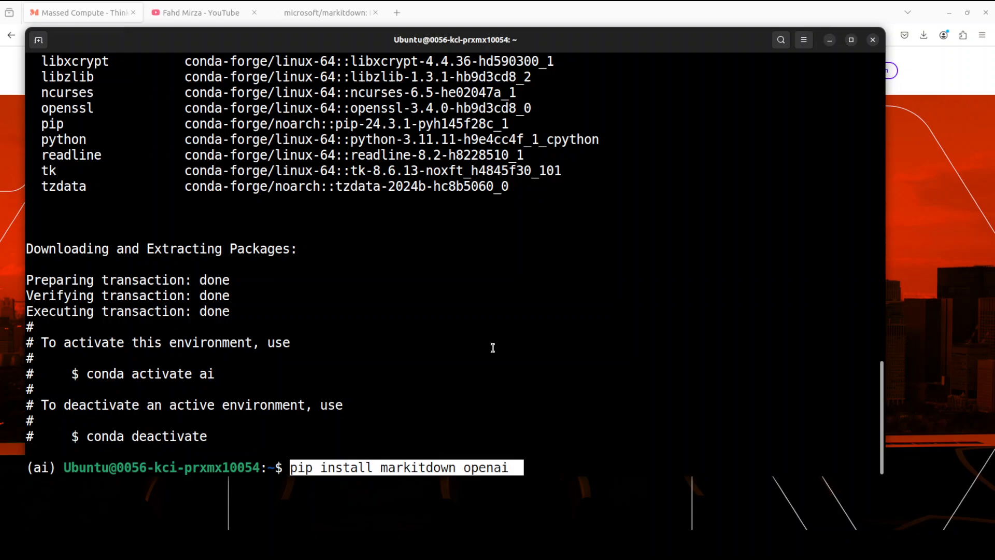
mouse_move(602, 327)
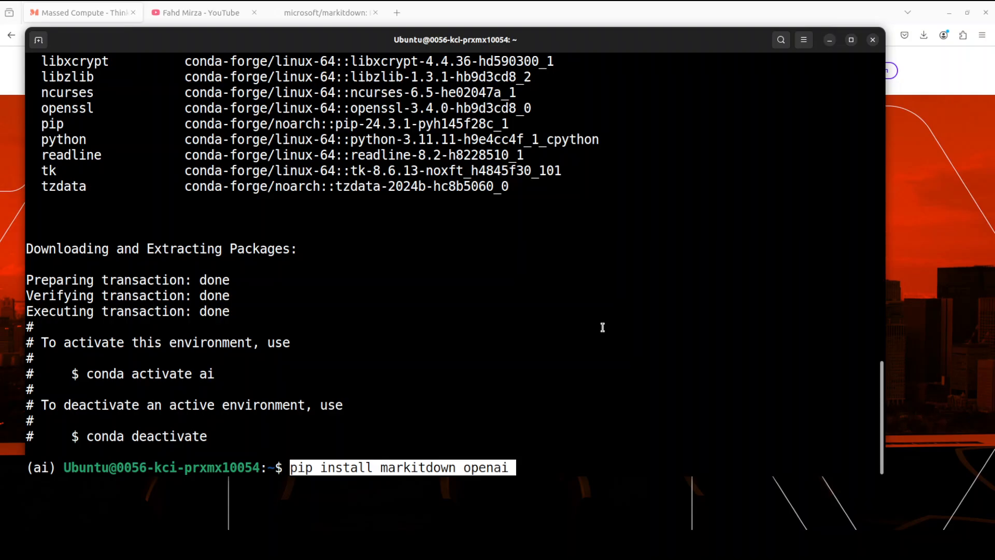
key(Return)
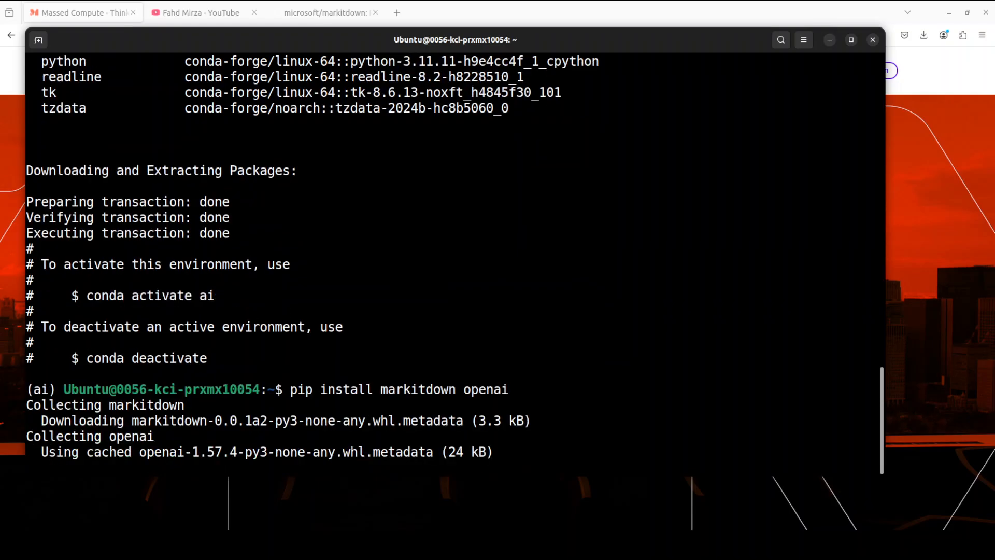
scroll(down, 3)
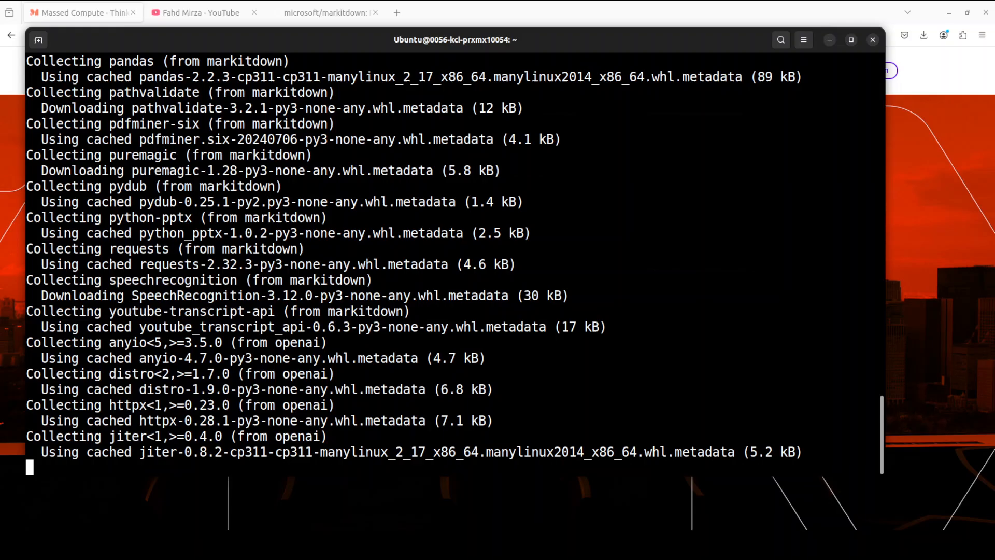
scroll(down, 3)
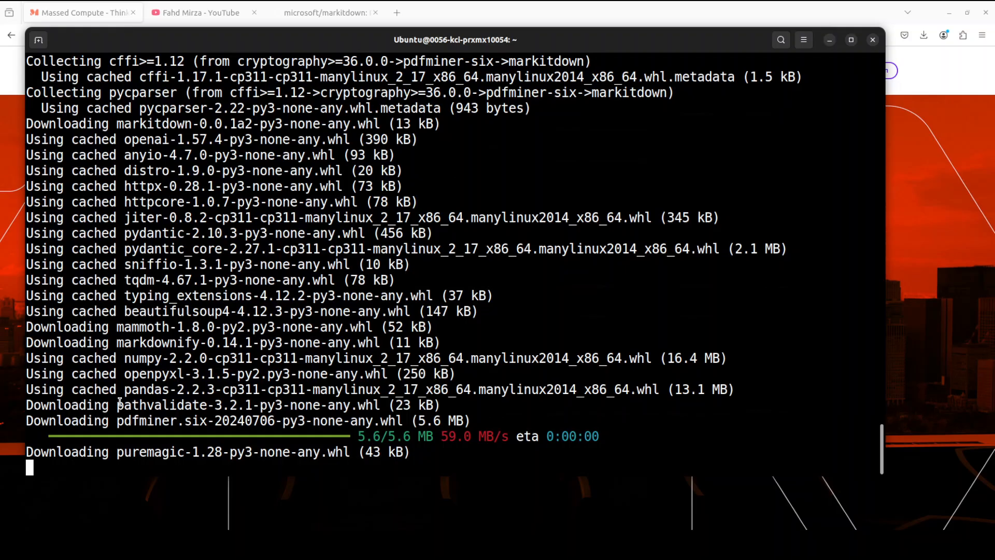
scroll(down, 3)
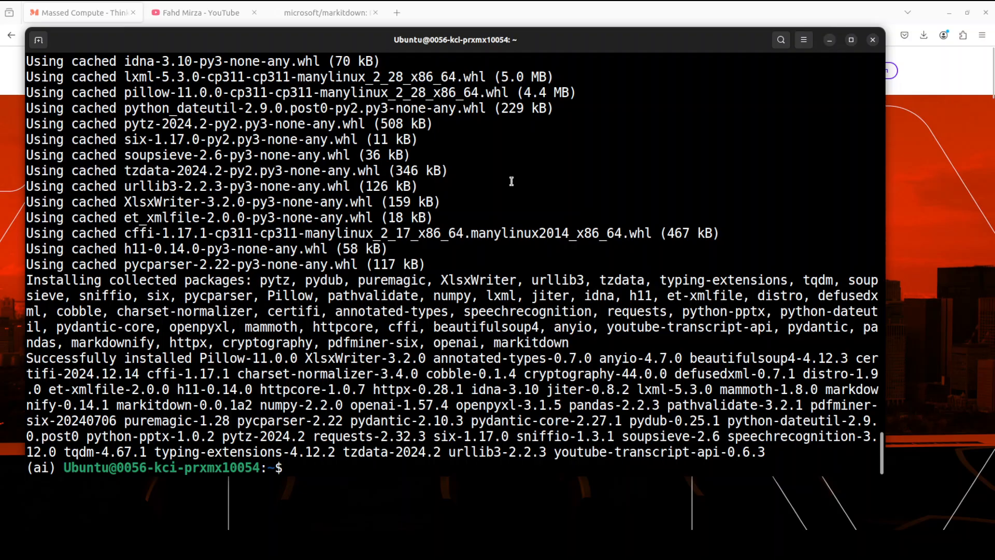
Step: Clear the terminal, conda-install notebook and ipywidgets, and launch Jupyter Notebook
right_click(511, 181)
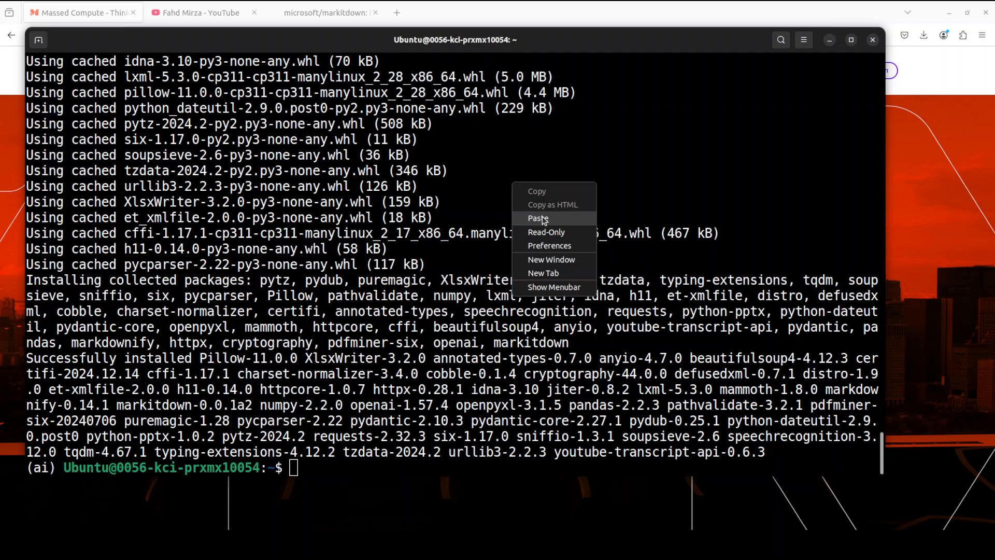
click(537, 218)
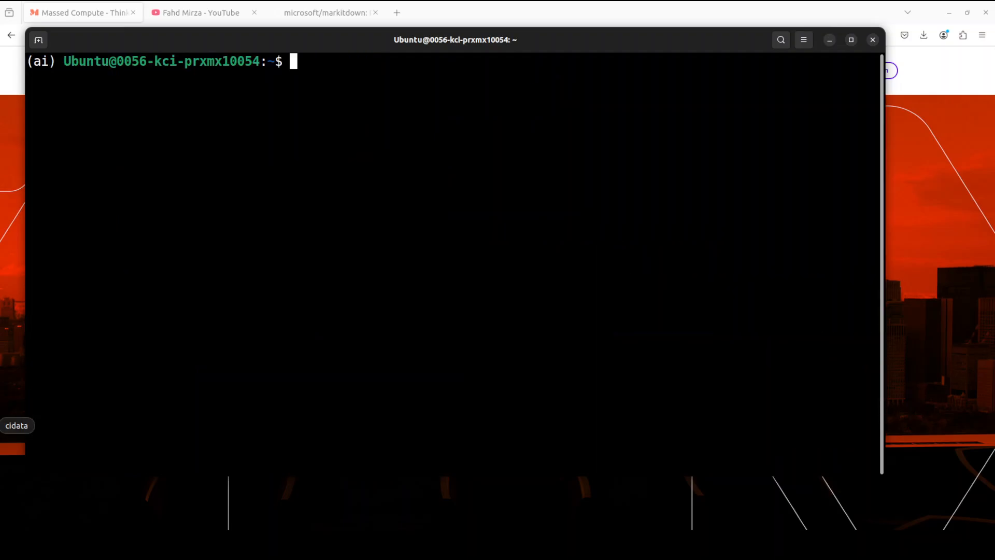
right_click(385, 133)
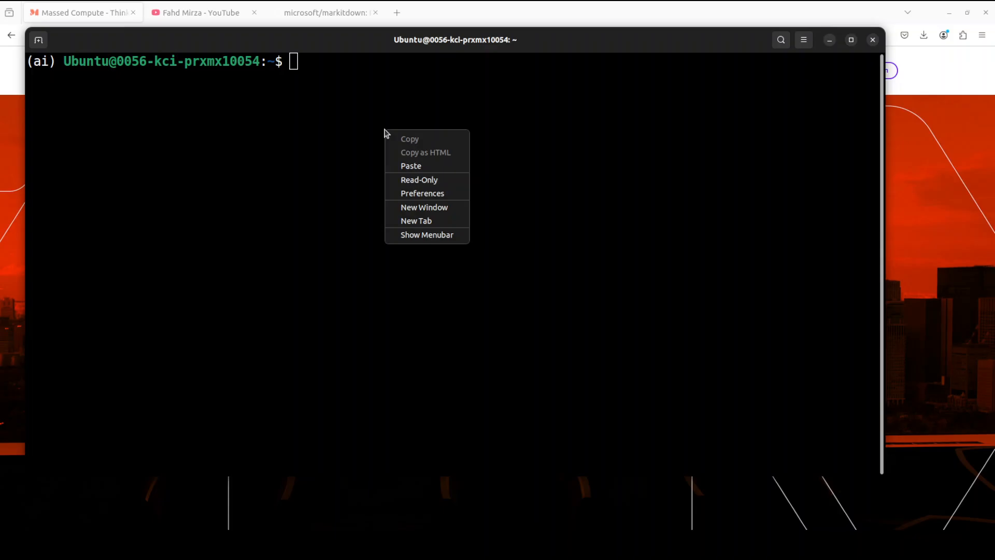
click(411, 166)
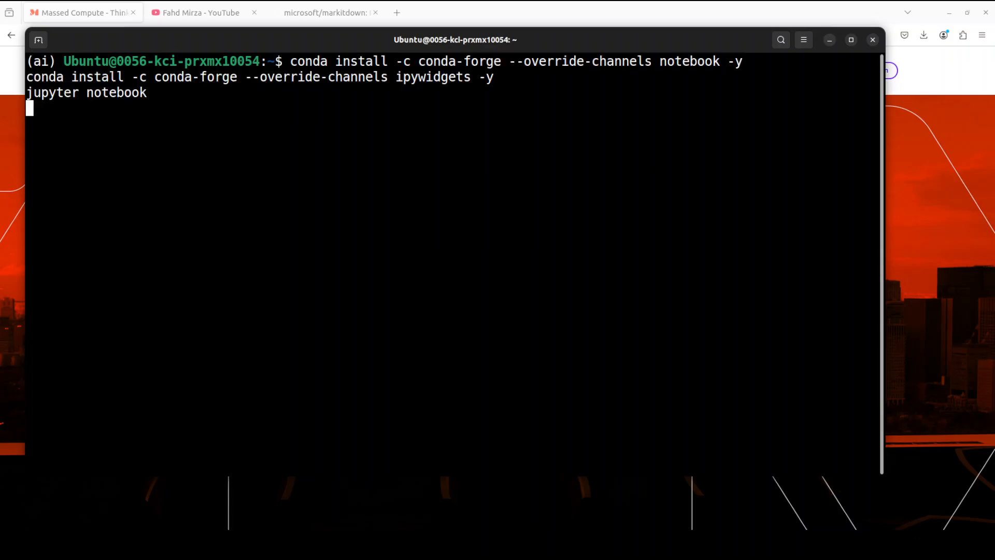
click(444, 13)
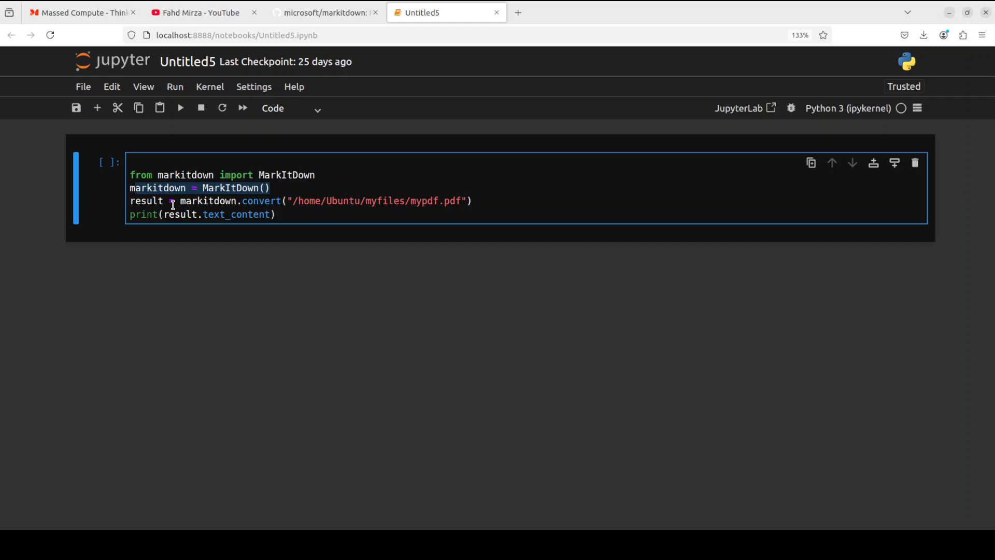
click(472, 201)
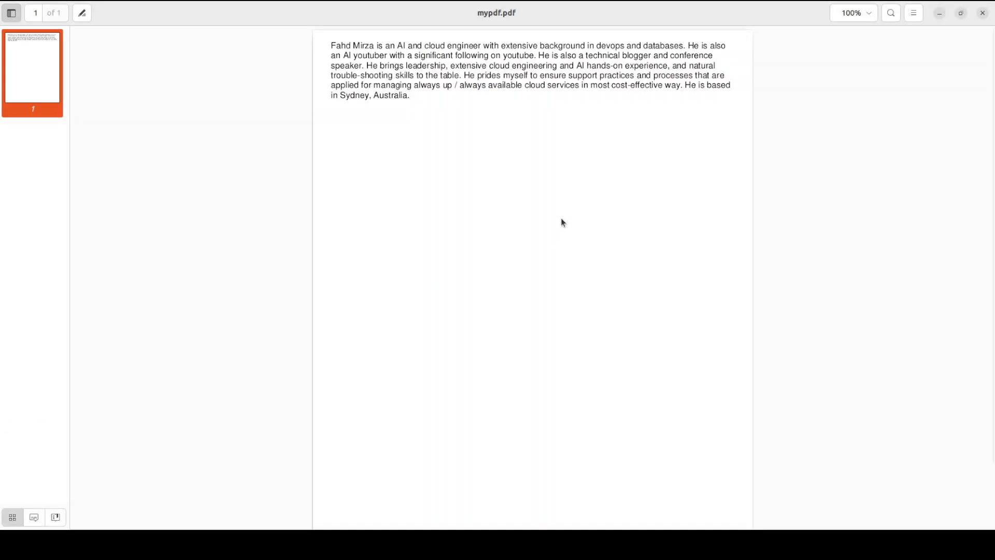
Step: Look over the single paragraph in the one-page mypdf.pdf in Document Viewer
drag(330, 45, 353, 55)
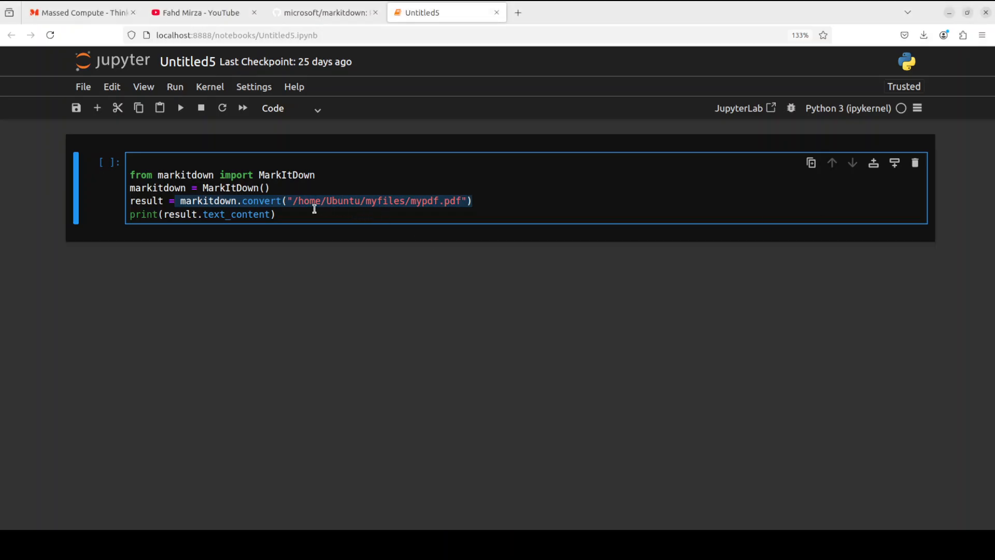
Step: Run the MarkItDown cell so mypdf.pdf's paragraph prints as plain text
click(473, 200)
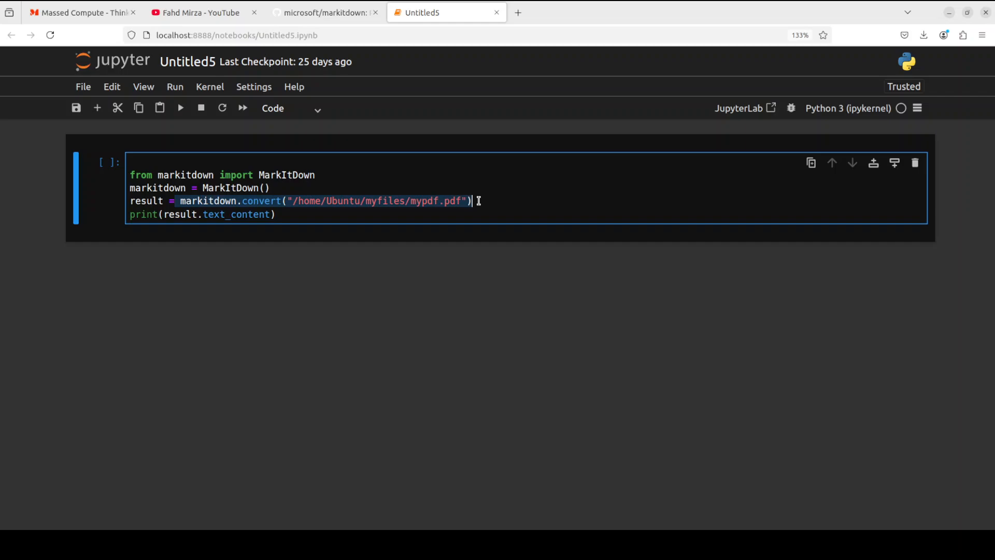
click(277, 214)
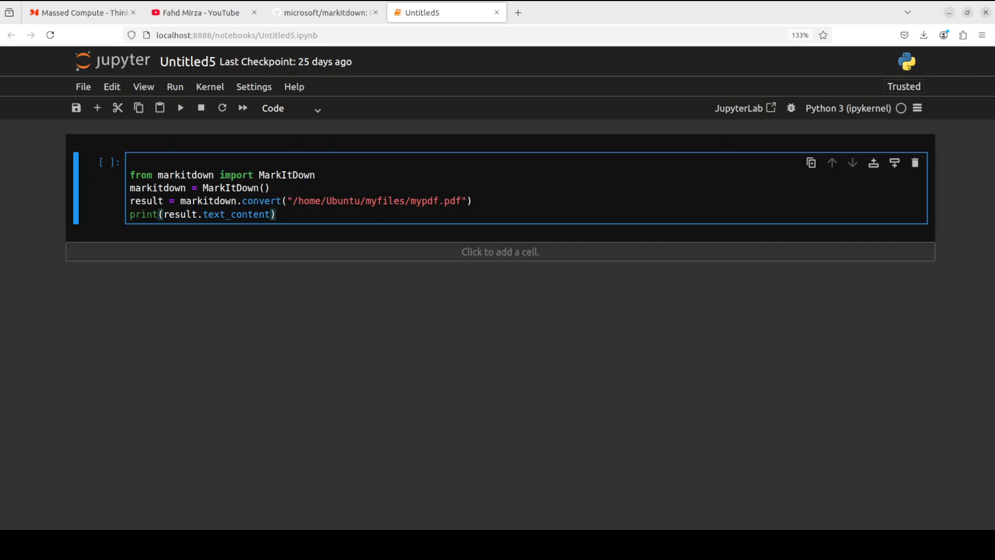
click(180, 108)
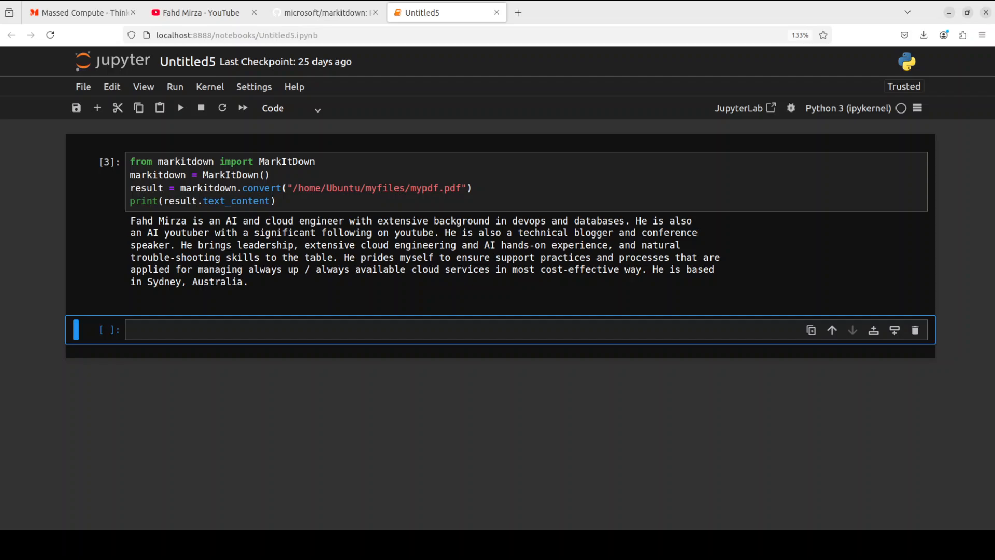
click(309, 200)
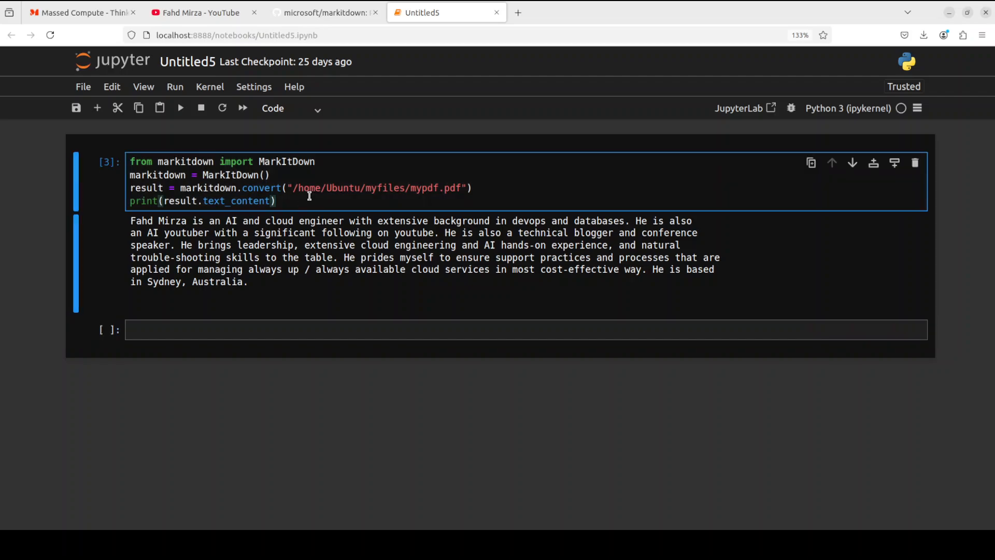
Step: Add display(Markdown(result.text_content)) to the PDF cell and rerun it
key(Return)
text(display(Markdown(result.text_content)))
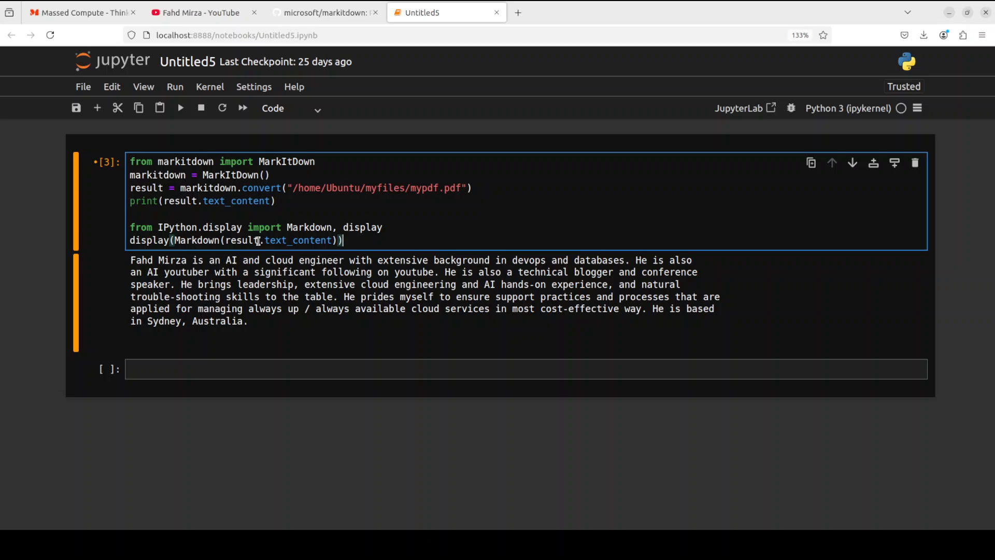
click(180, 108)
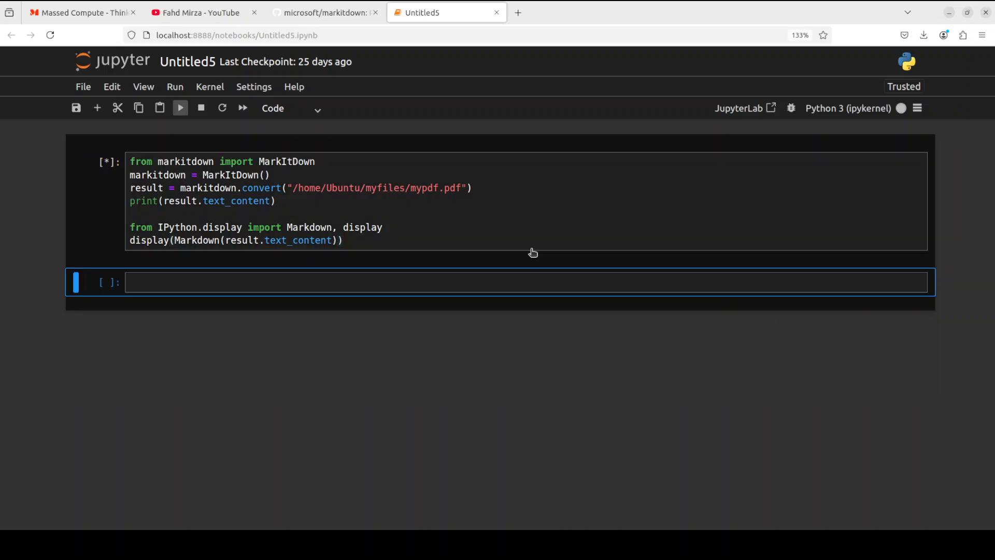
click(180, 107)
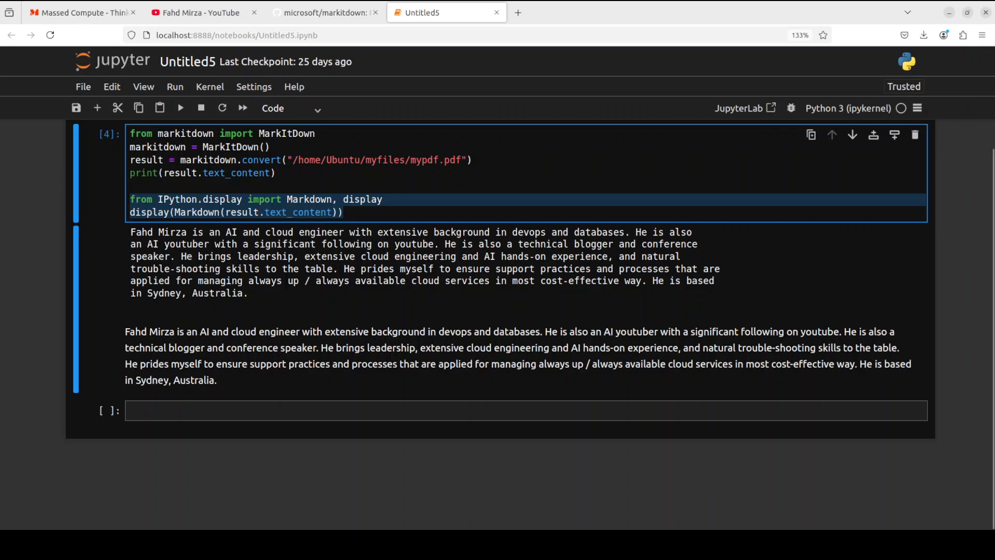
Step: Put MarkItDown code using an OpenAI gpt-4o client to convert ocr.png in the empty cell
click(131, 199)
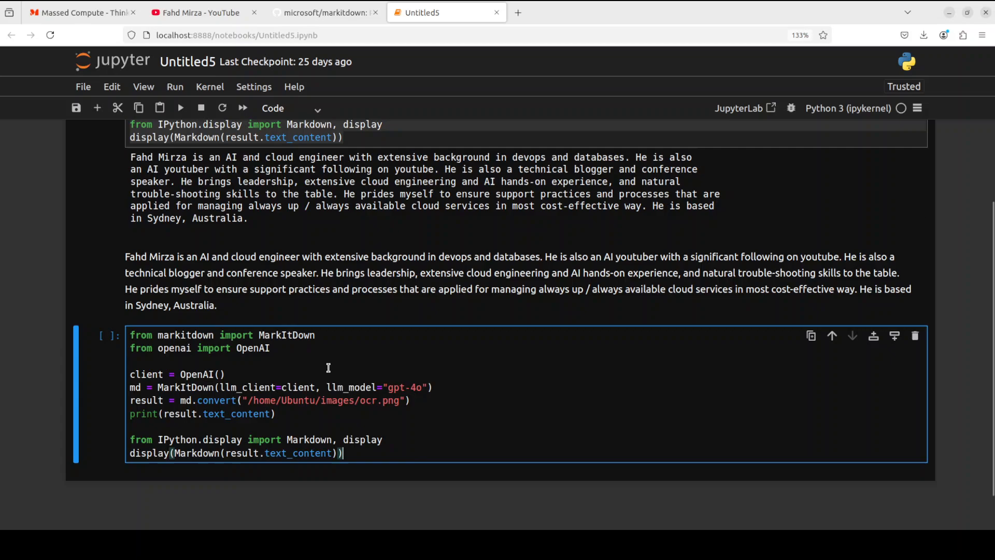
scroll(down, 3)
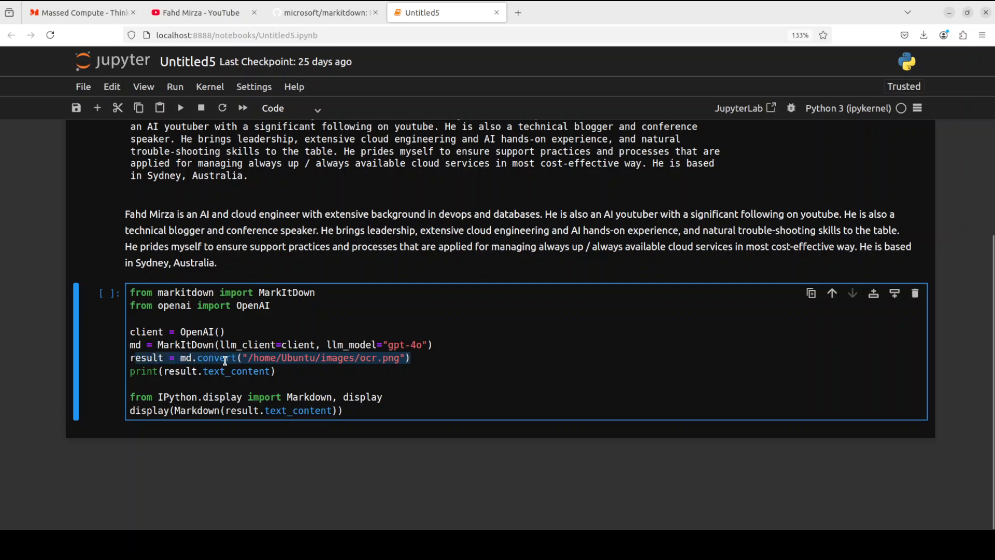
mouse_move(221, 371)
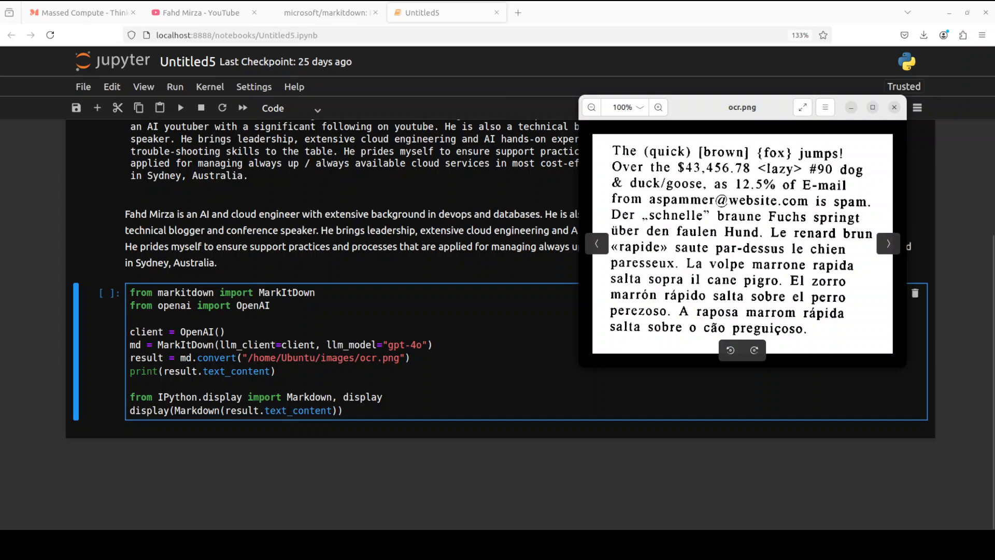
Step: Run the ocr.png cell to render its multilingual text, then close the image preview
click(181, 108)
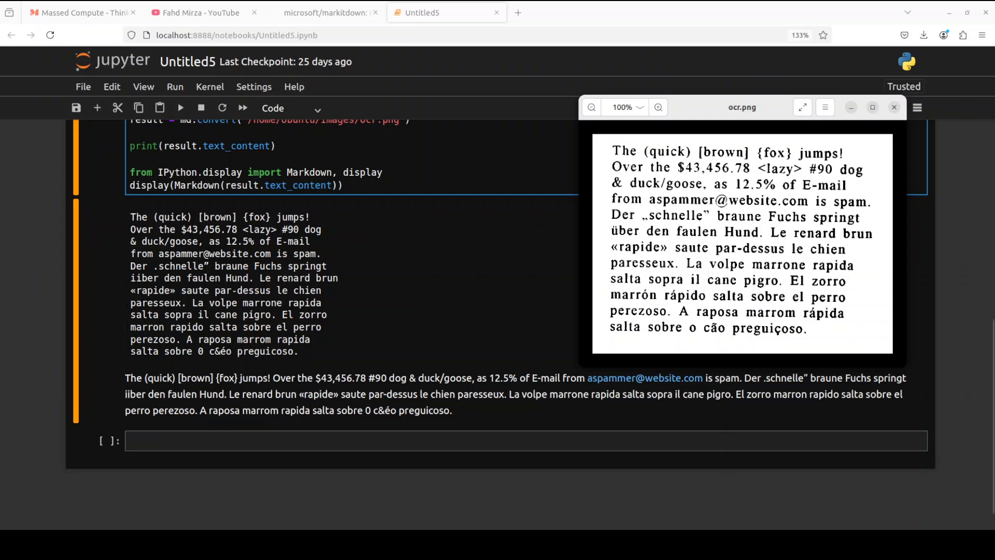
mouse_move(742, 243)
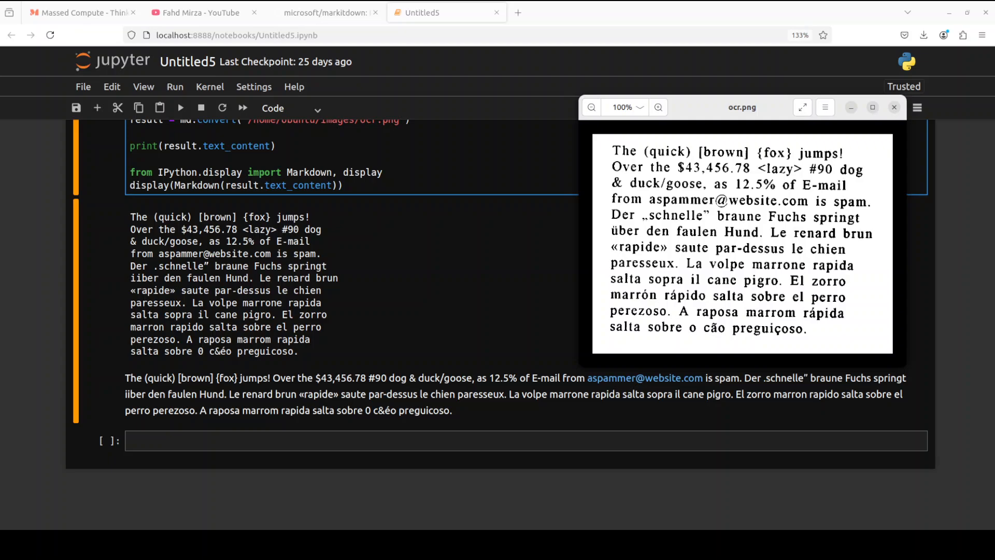
mouse_move(644, 378)
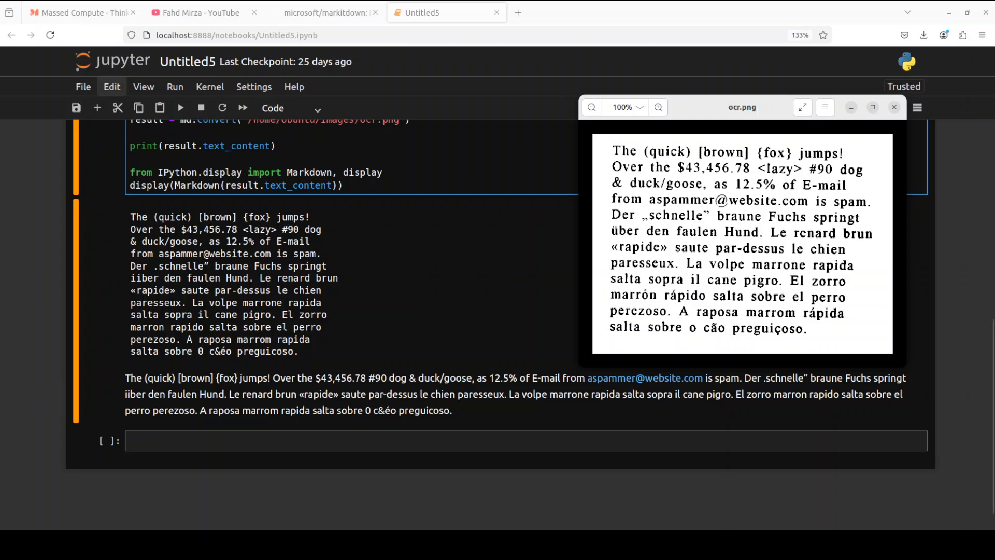
mouse_move(742, 243)
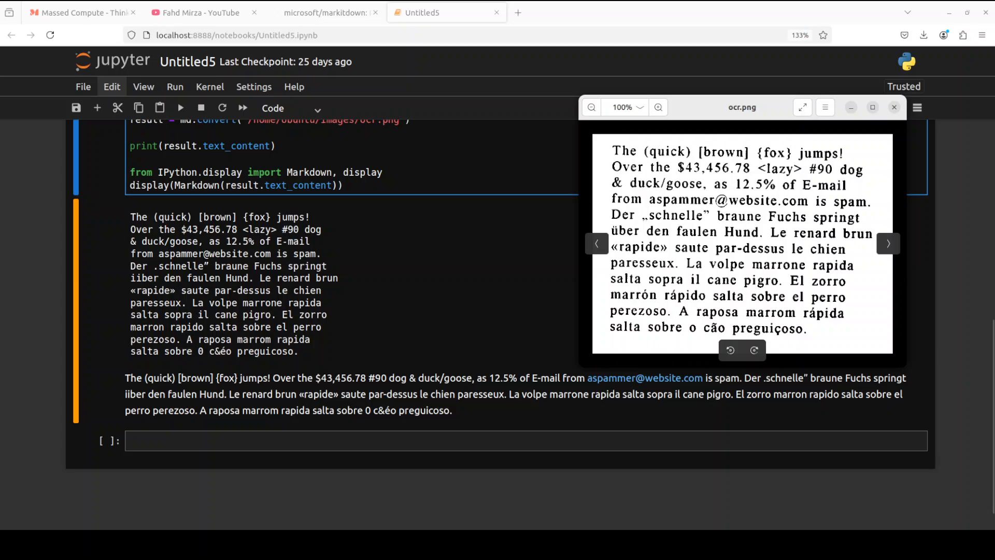
click(894, 107)
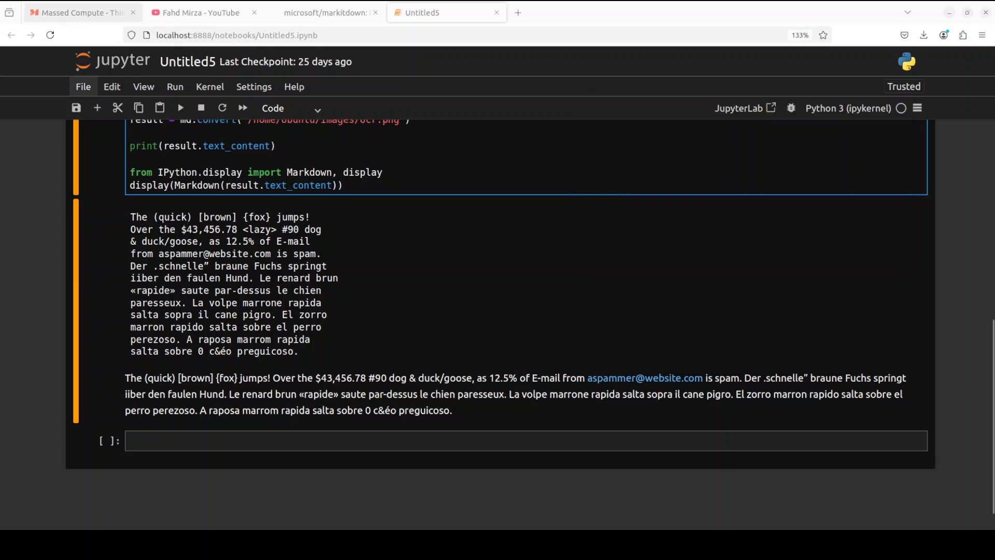
Step: Run 'markitdown /home/Ubuntu/myfiles/mypdf.pdf' in the terminal and enter the cat-piped version
click(82, 12)
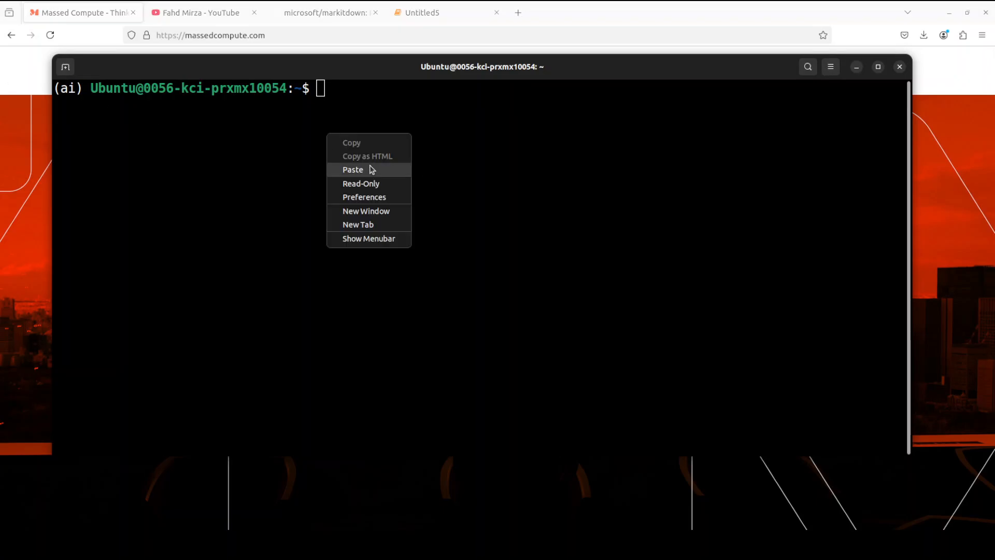
click(353, 170)
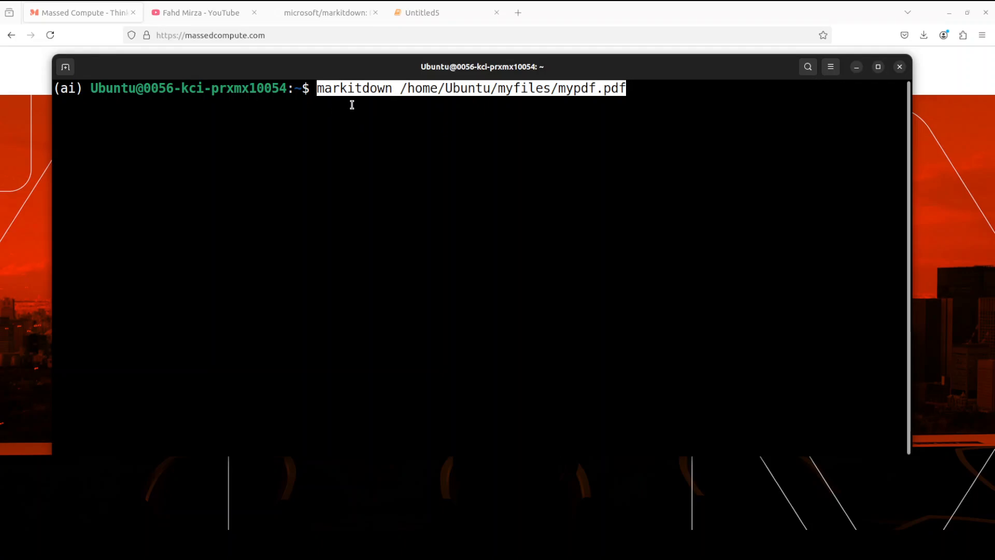
mouse_move(736, 116)
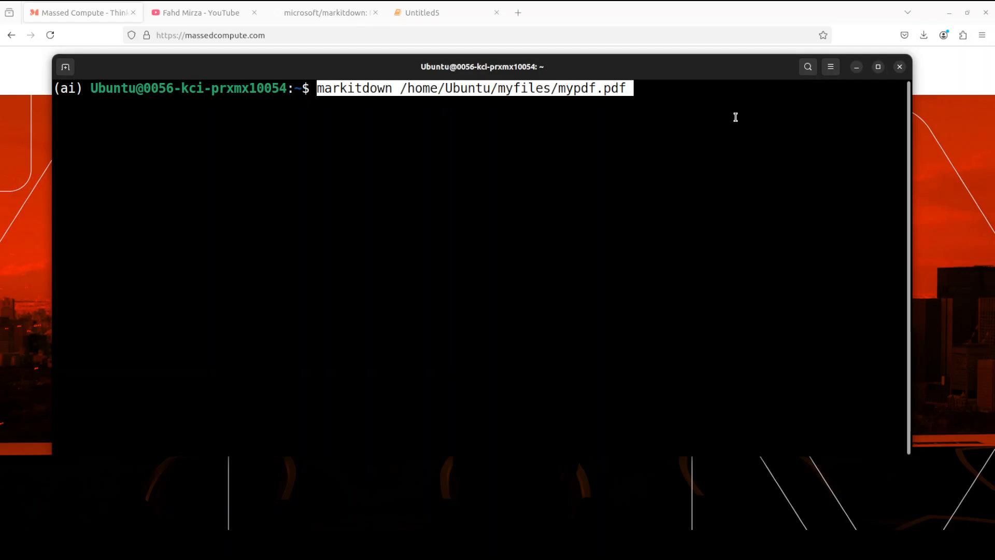
key(Return)
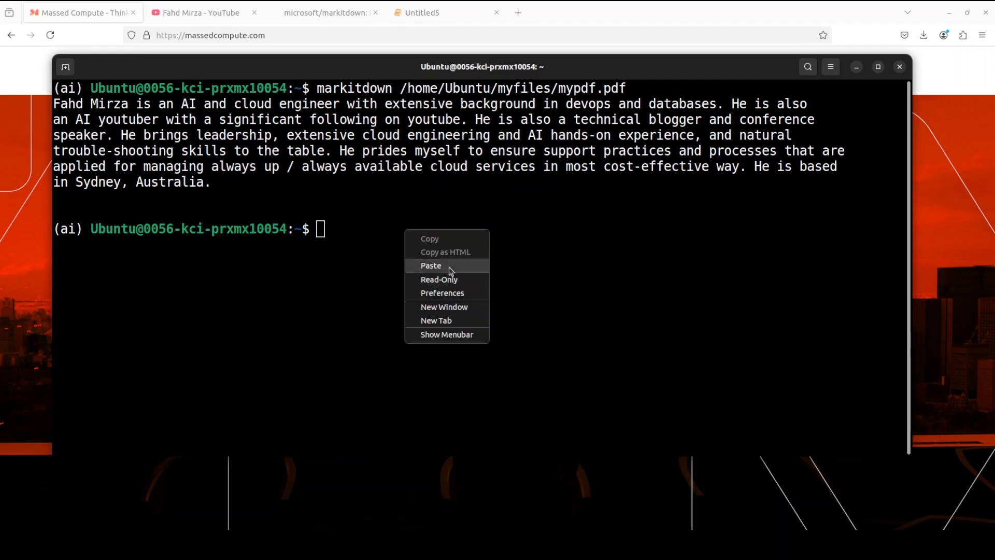
click(431, 265)
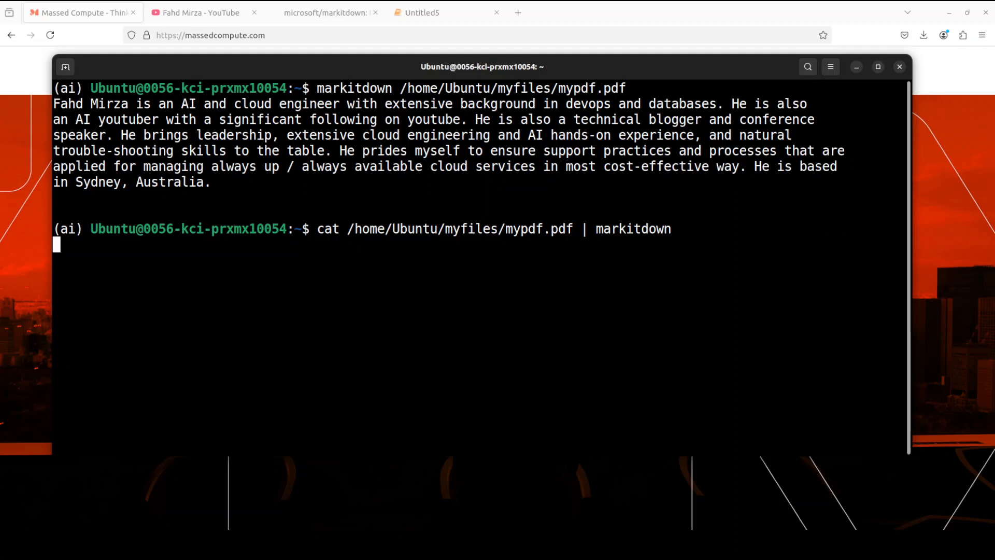
Step: Run 'cat /home/Ubuntu/myfiles/mypdf.pdf | markitdown', then return to the markitdown GitHub repository
key(Return)
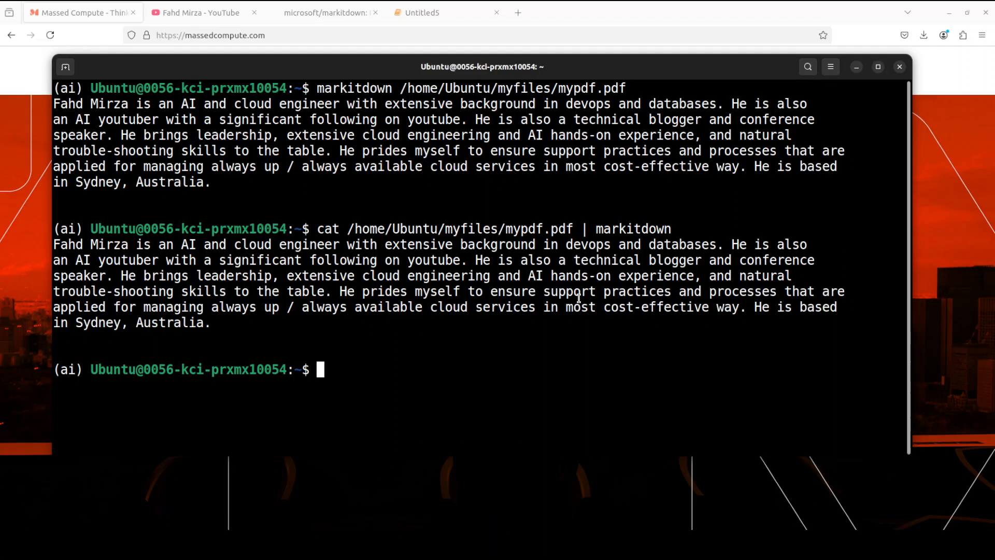
click(325, 12)
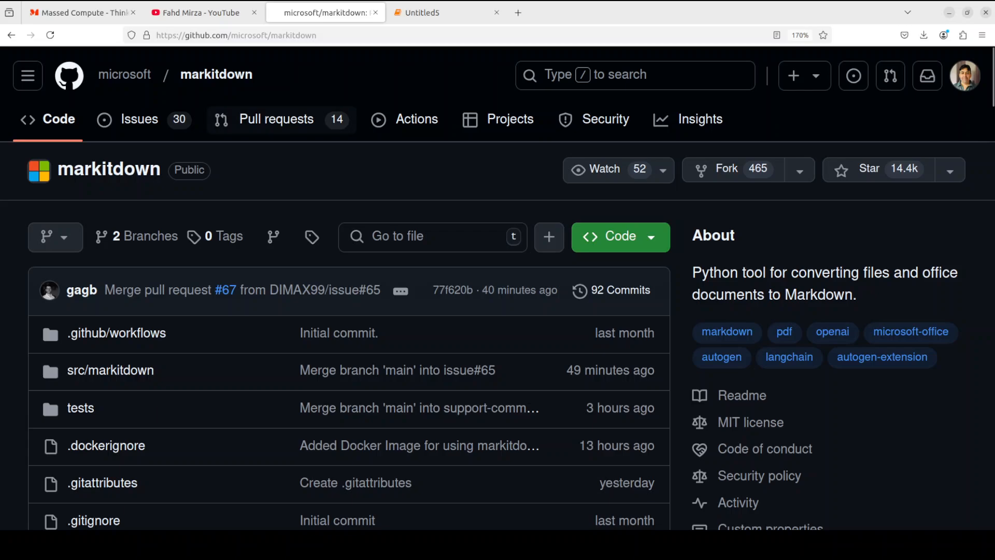
mouse_move(203, 12)
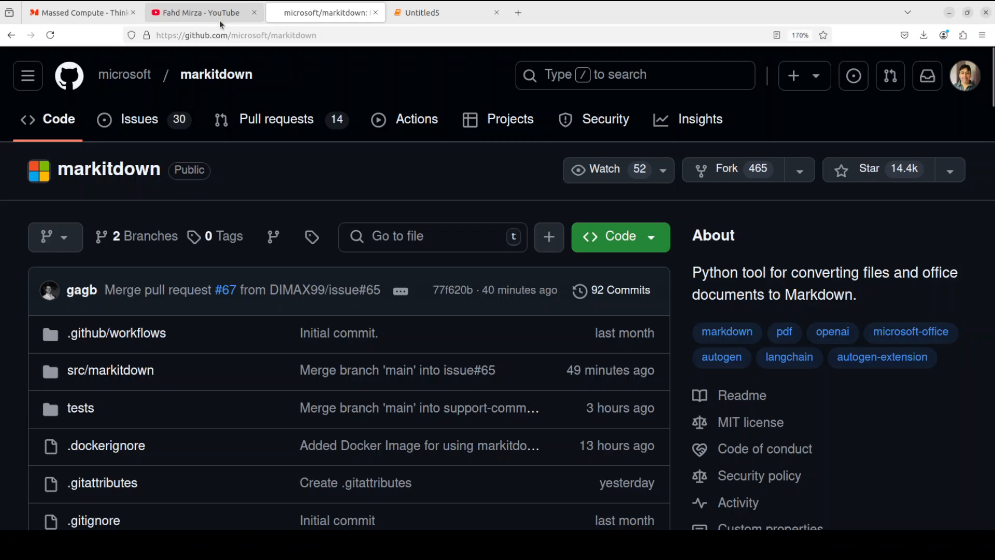
Step: Switch to the YouTube tab showing Fahd Mirza's docling search results
click(200, 12)
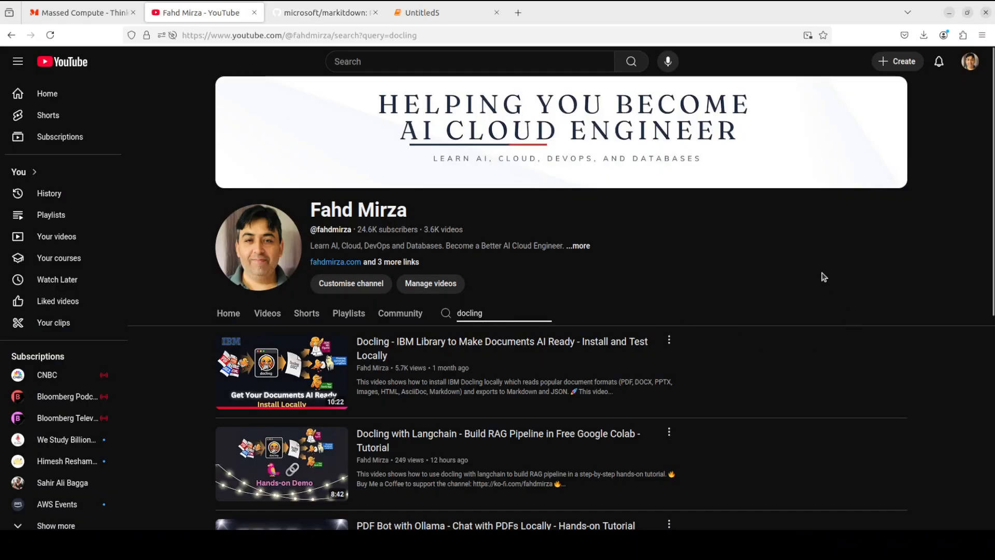
mouse_move(823, 264)
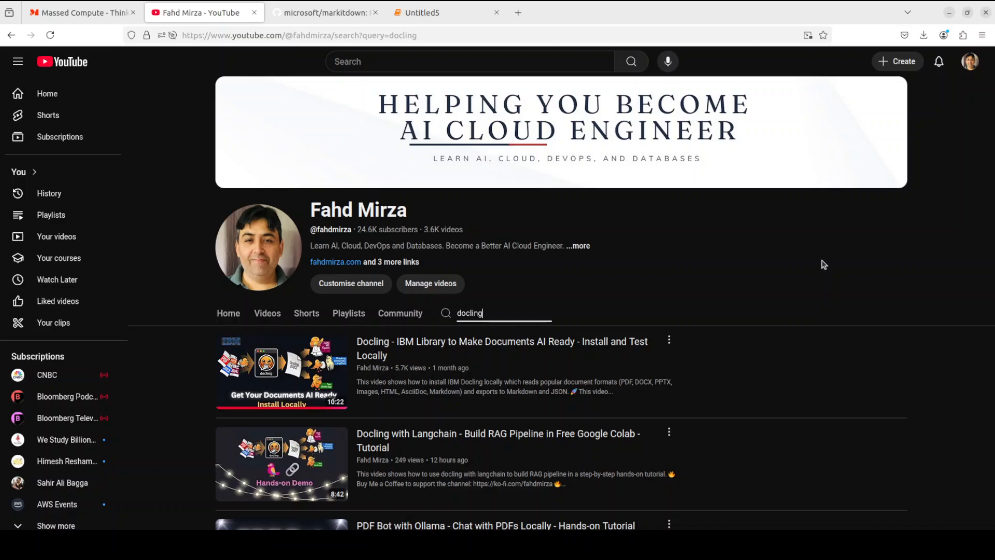
mouse_move(775, 248)
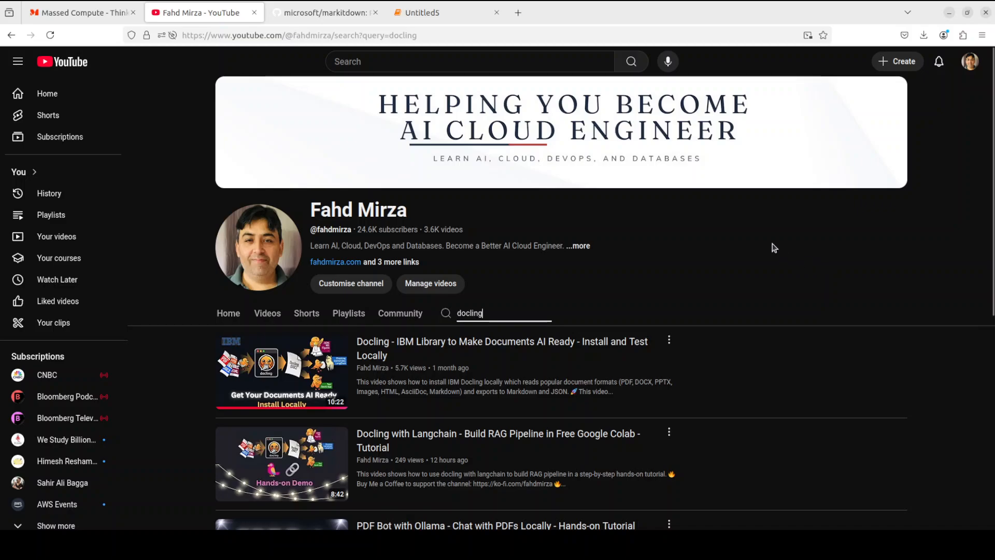